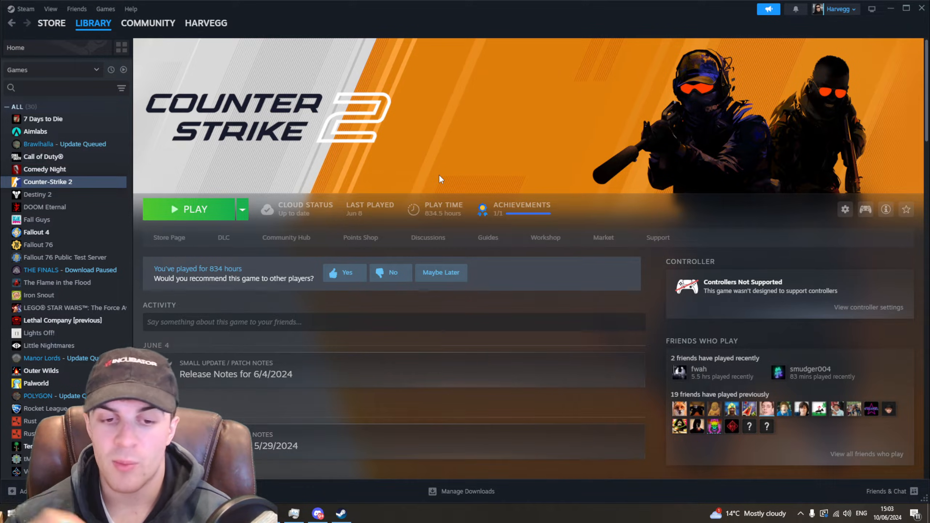
pyautogui.moveTo(487, 141)
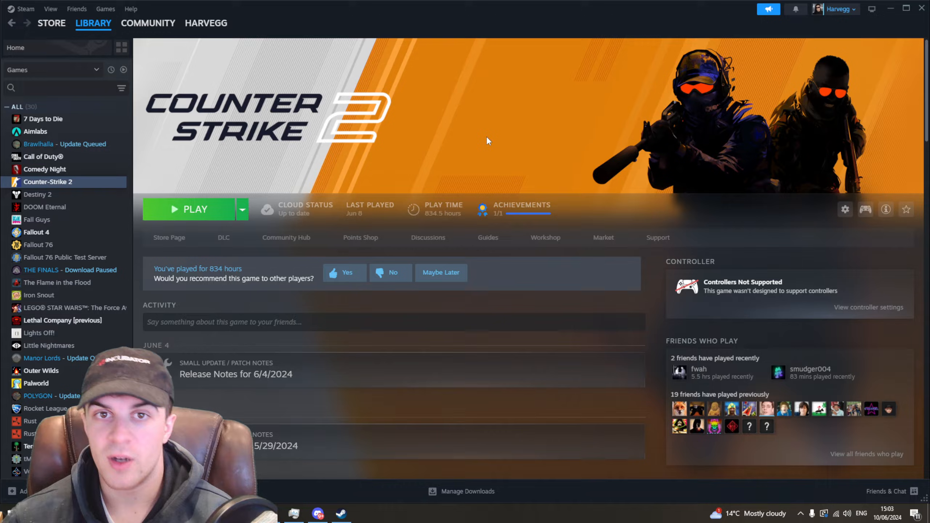
pyautogui.moveTo(480, 44)
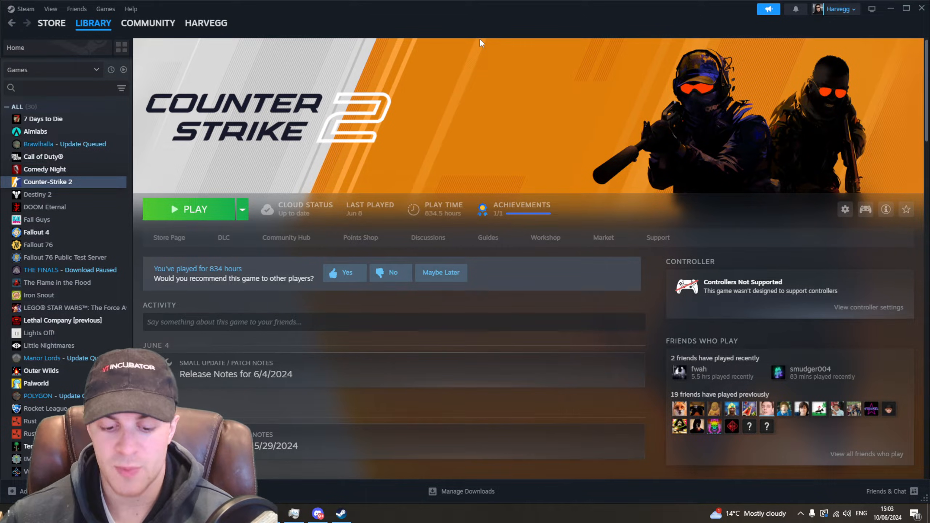
pyautogui.moveTo(505, 59)
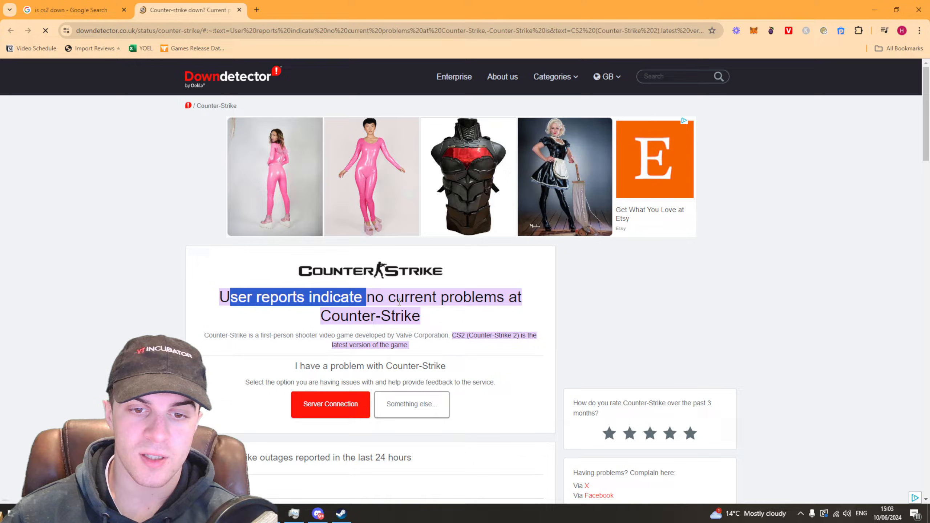
# Step: Review the Downdetector outage chart, close its tab, and switch back to Steam
pyautogui.scroll(-3)
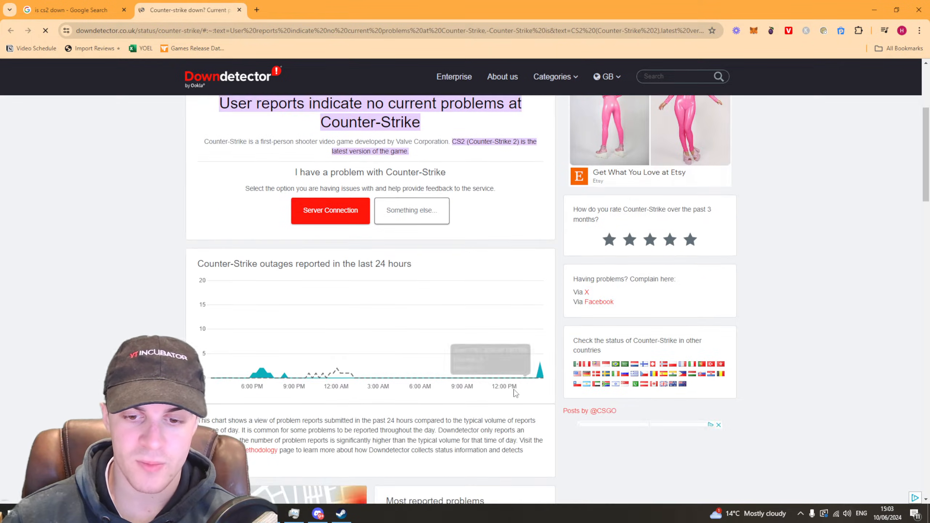
pyautogui.click(72, 10)
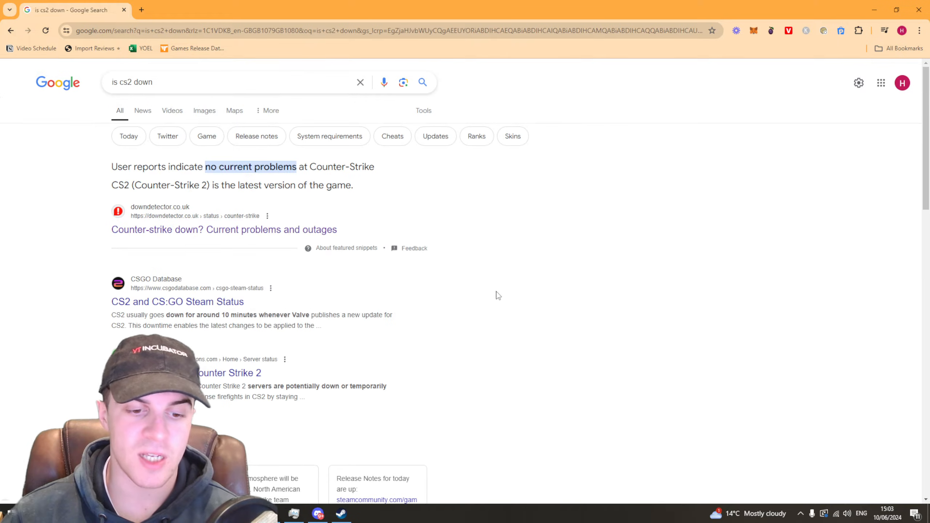
pyautogui.click(340, 516)
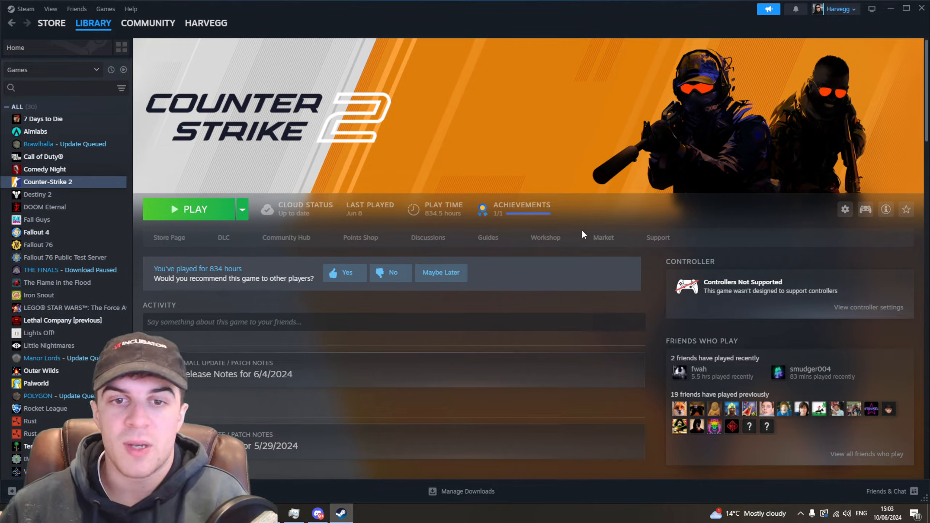
pyautogui.moveTo(556, 212)
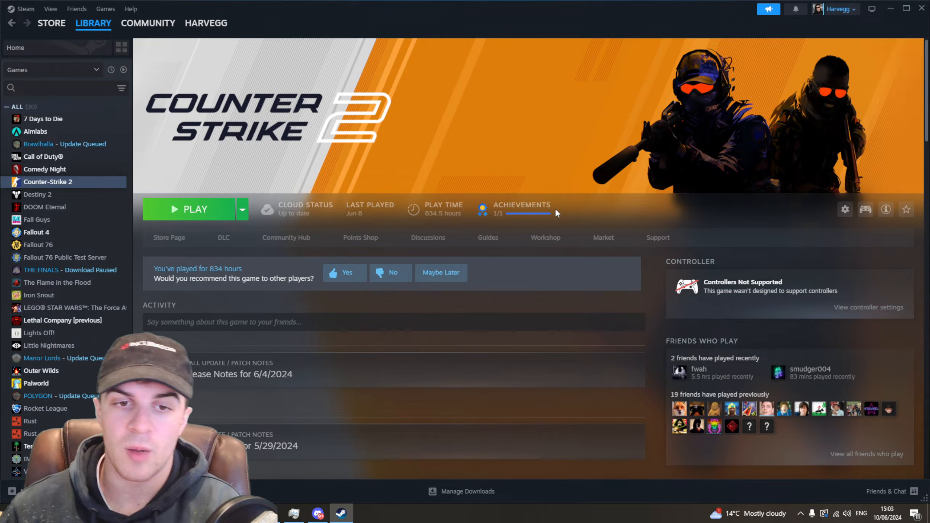
pyautogui.moveTo(554, 213)
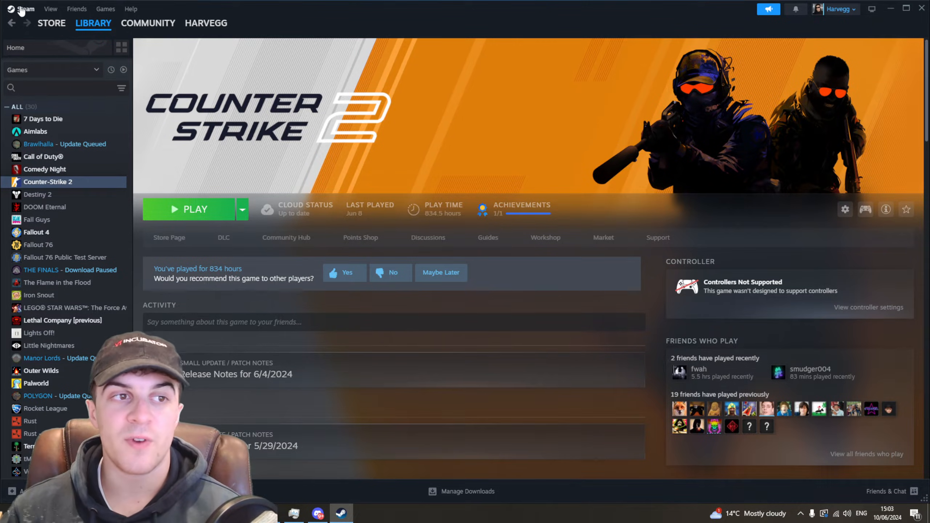
# Step: Quit the Steam client via Steam > Exit
pyautogui.click(25, 9)
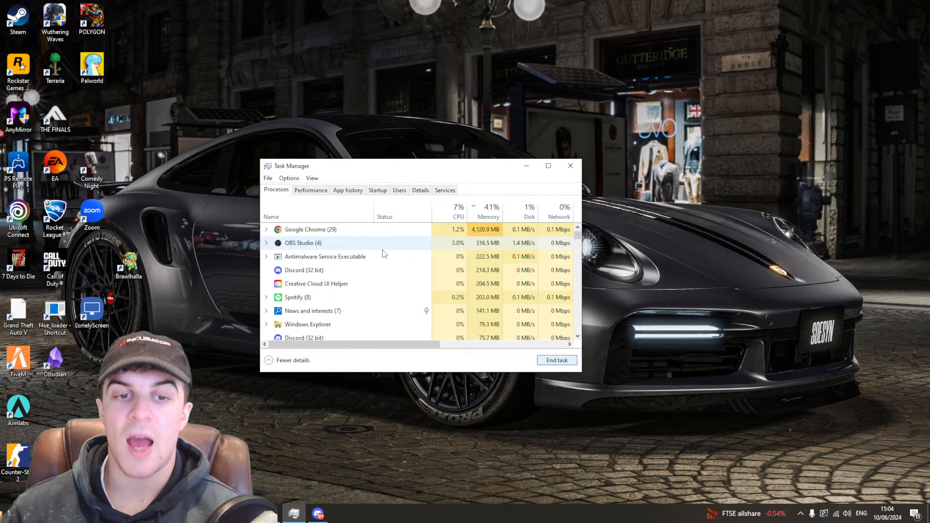
# Step: Check Task Manager's Processes for Steam and relaunch Steam
pyautogui.click(571, 166)
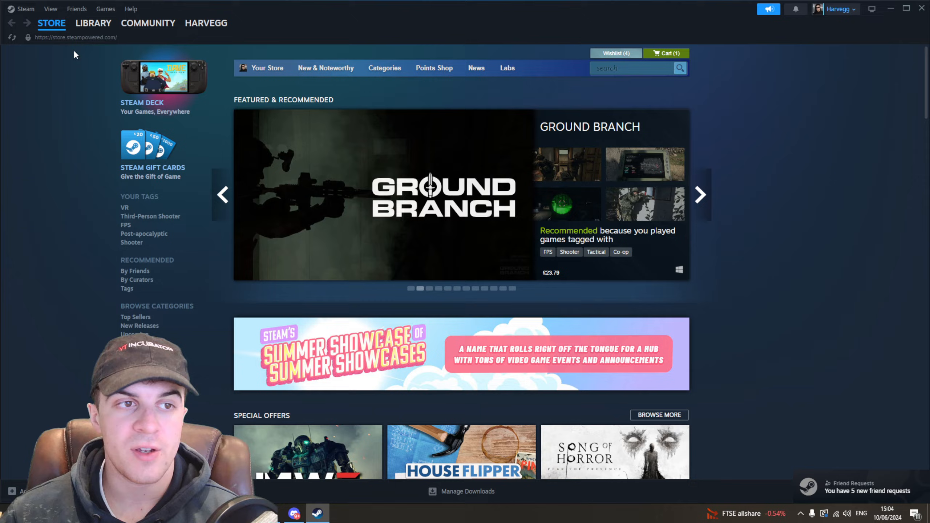
# Step: Go to Library, select Counter-Strike 2, and bring up its context menu
pyautogui.click(93, 23)
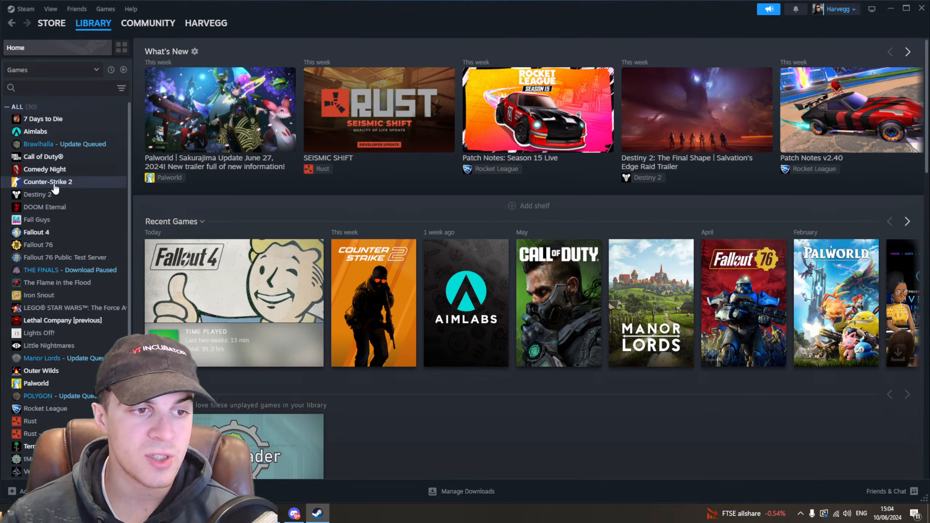
pyautogui.click(47, 181)
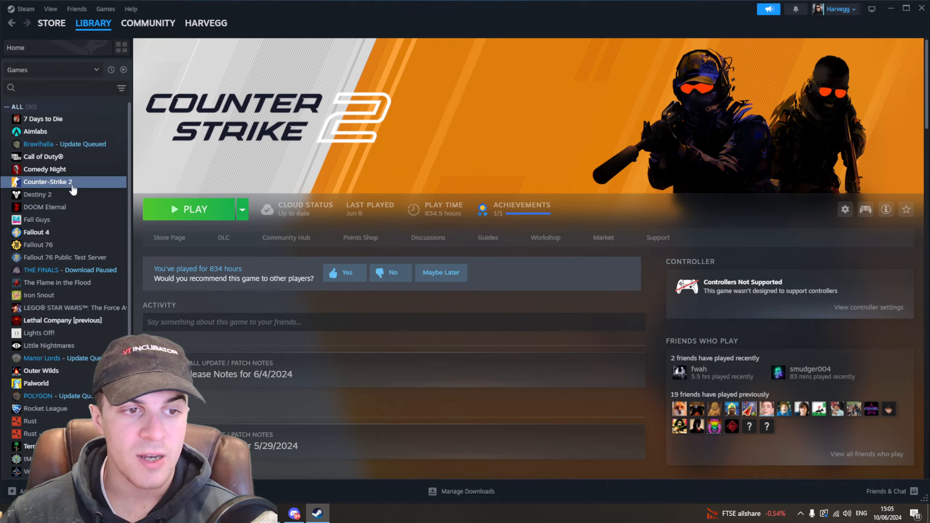
pyautogui.rightClick(48, 181)
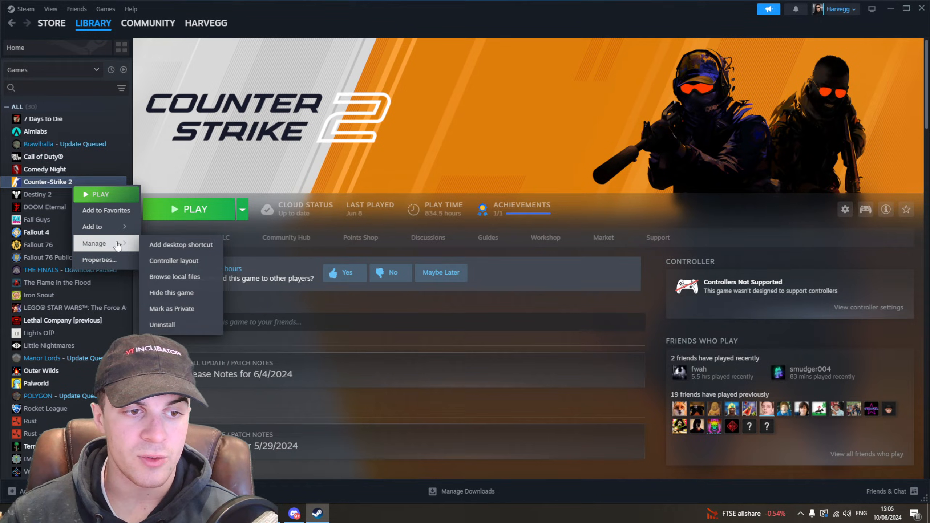
# Step: Open Counter-Strike 2's Properties on the Installed Files section
pyautogui.click(99, 260)
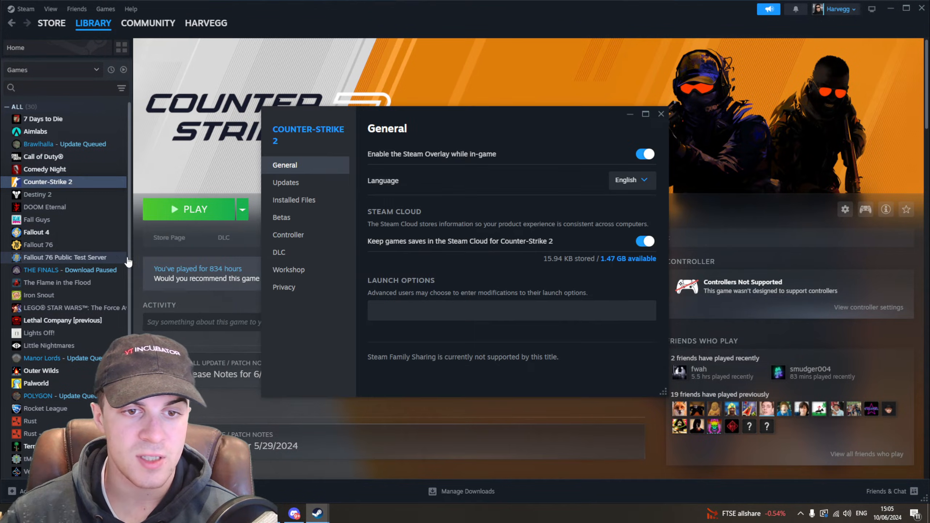
pyautogui.click(285, 183)
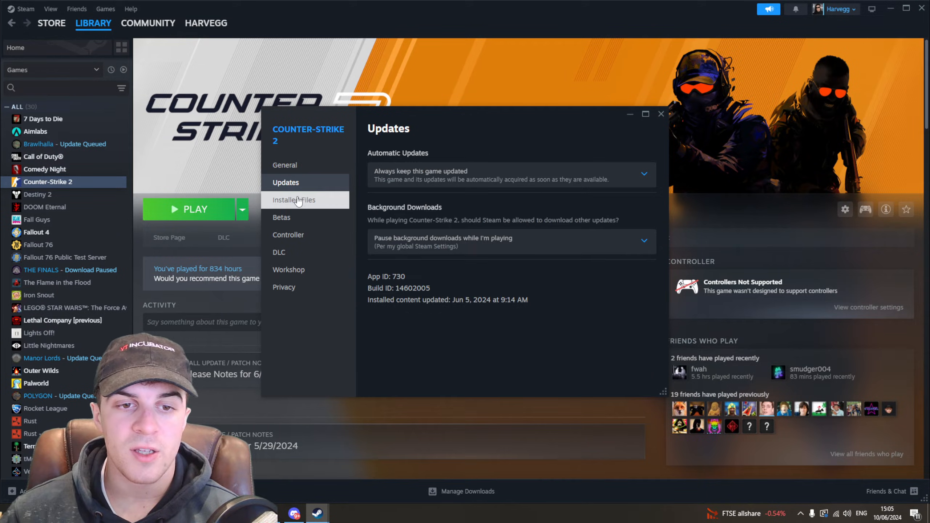
pyautogui.click(293, 200)
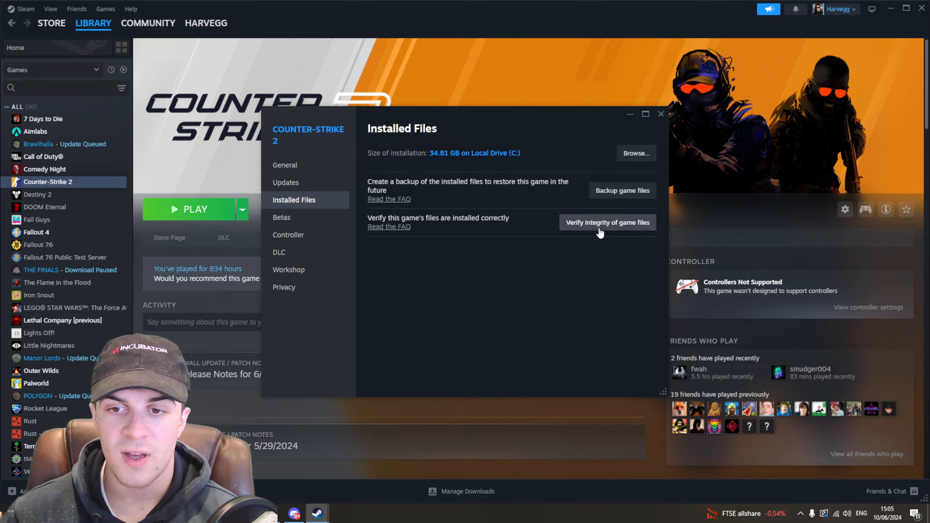
# Step: Start verifying the integrity of Counter-Strike 2's game files and watch its progress
pyautogui.click(607, 222)
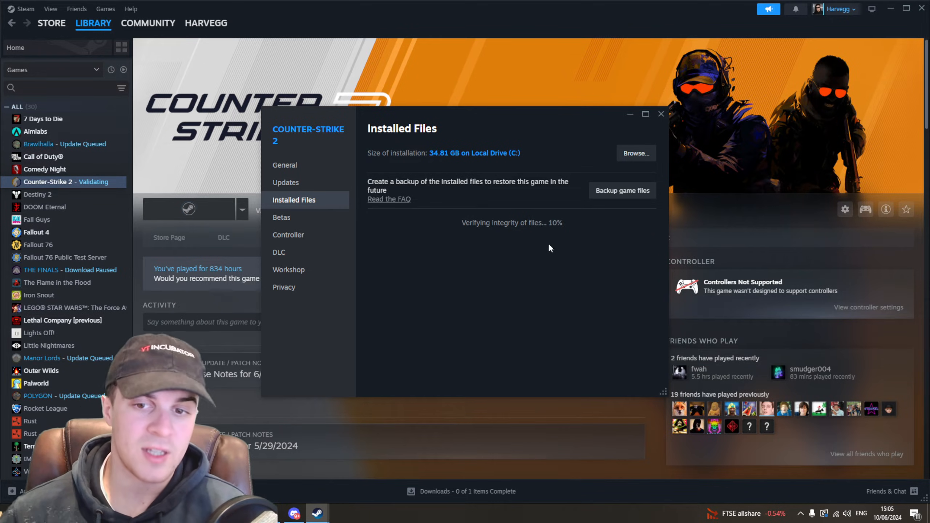
pyautogui.moveTo(538, 239)
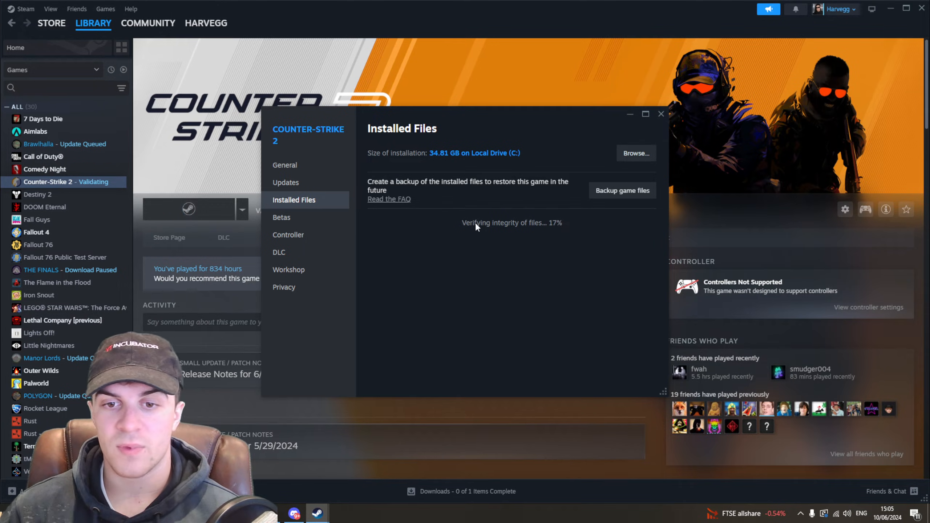
pyautogui.moveTo(585, 246)
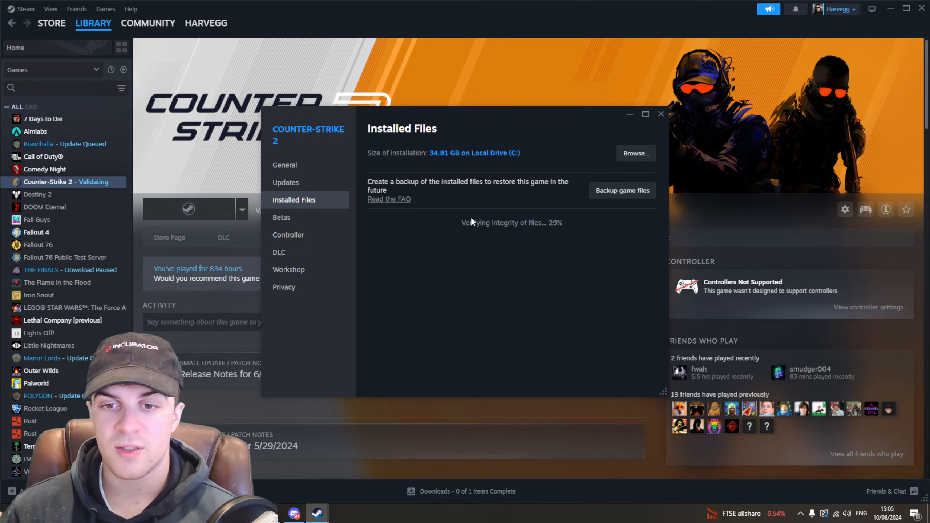
pyautogui.moveTo(508, 110)
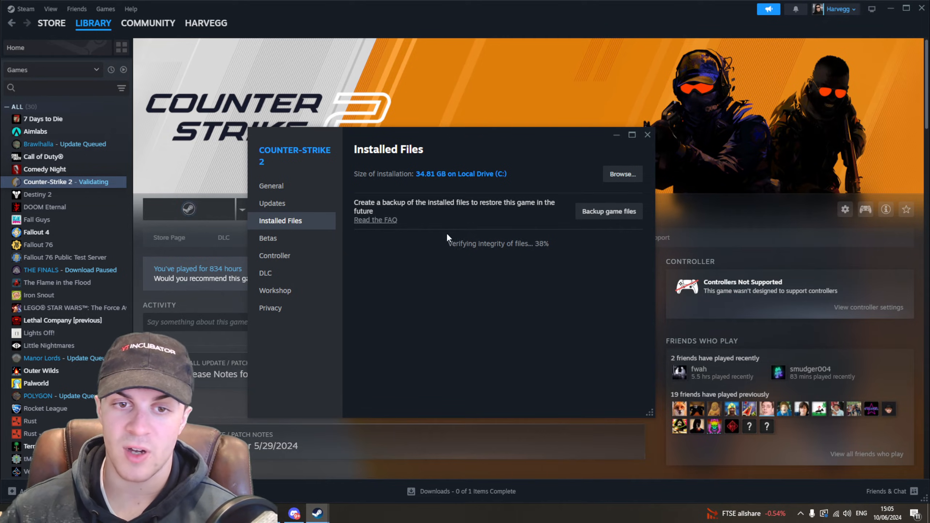
pyautogui.click(272, 203)
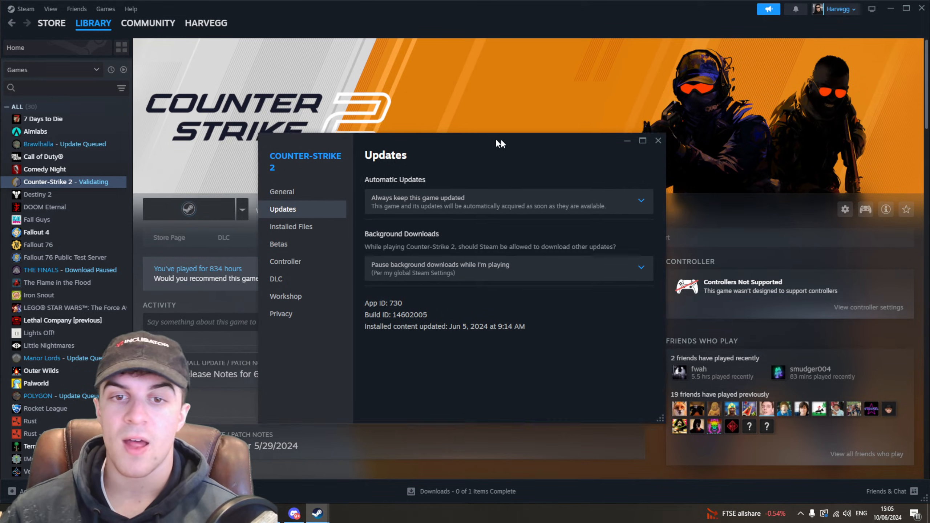
pyautogui.moveTo(501, 143); pyautogui.dragTo(444, 109)
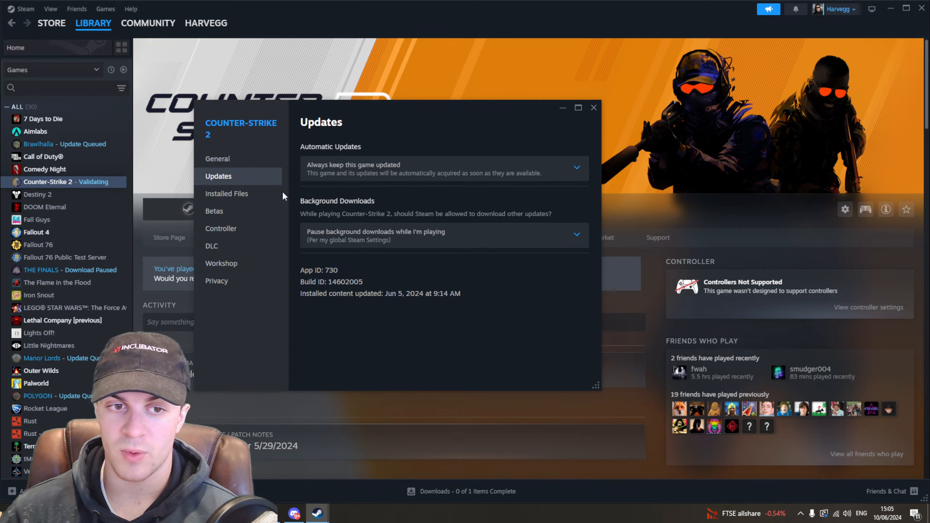
pyautogui.click(227, 194)
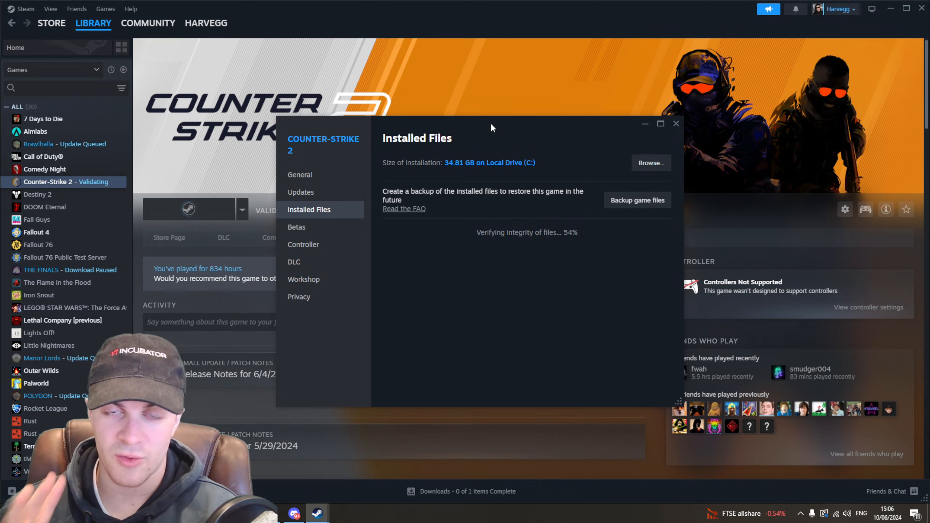
pyautogui.moveTo(533, 179)
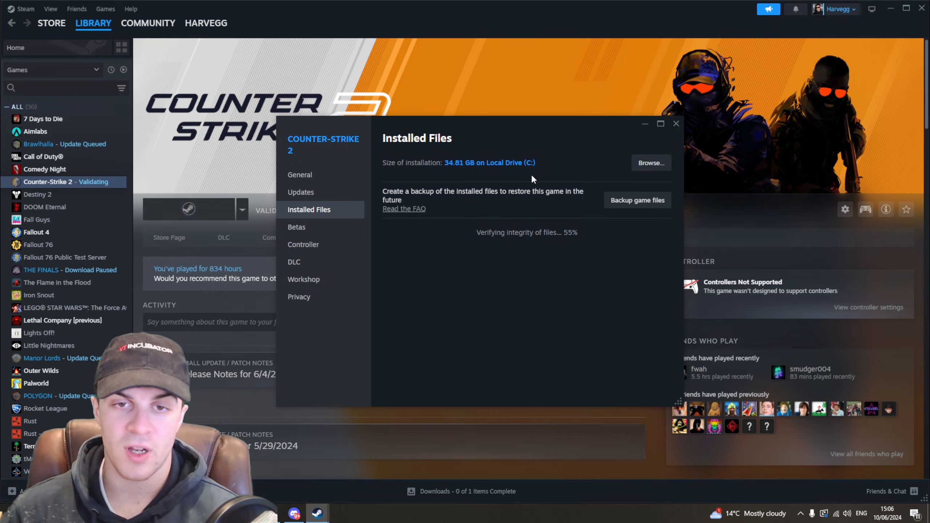